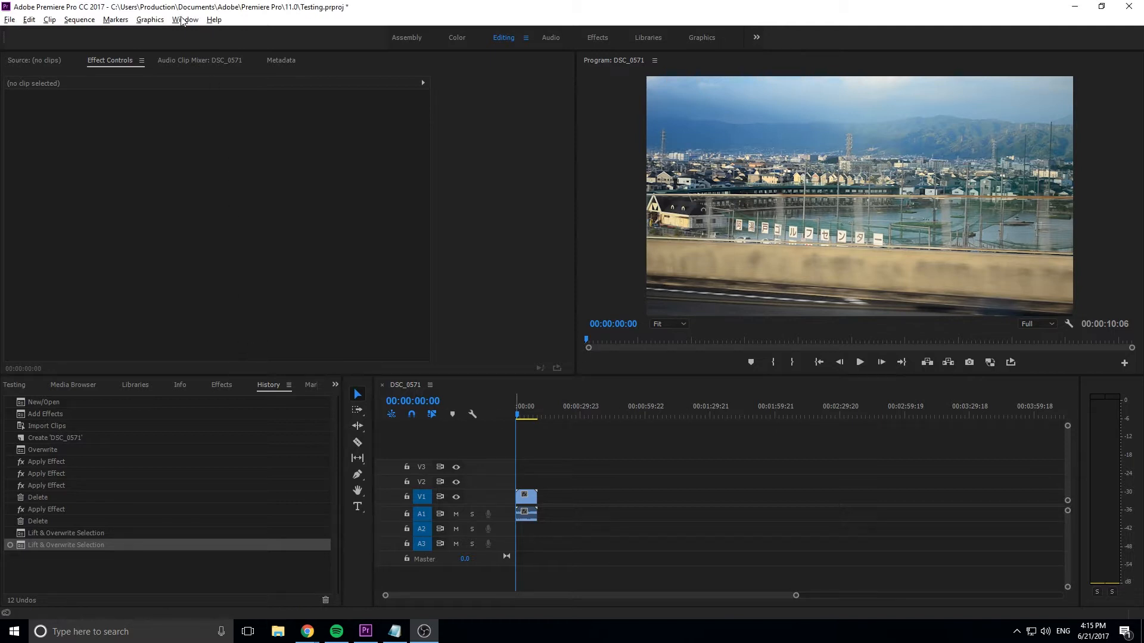
Step: Split the V1 clip at 00:00:04:03 with the Razor tool, cancelling History Settings
click(185, 19)
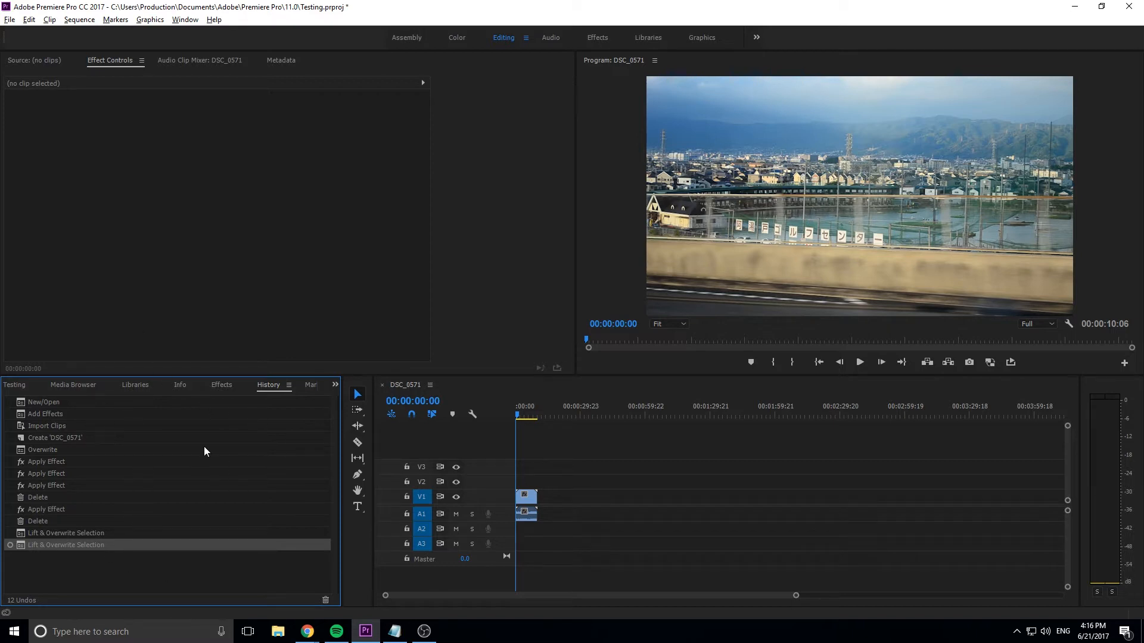
mouse_move(71, 563)
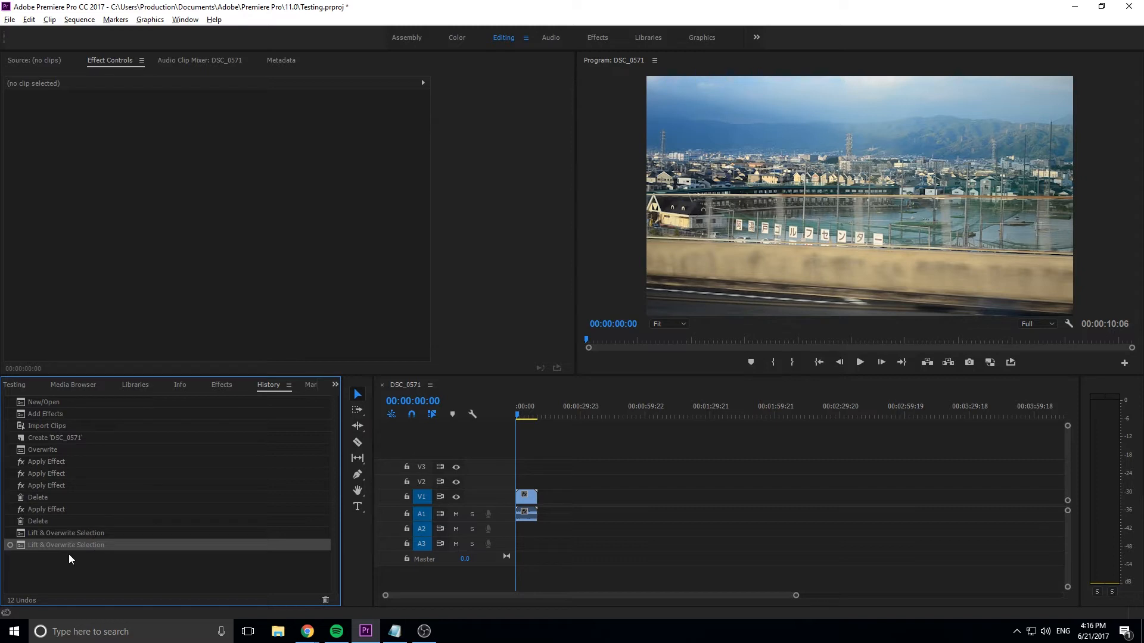
mouse_move(67, 528)
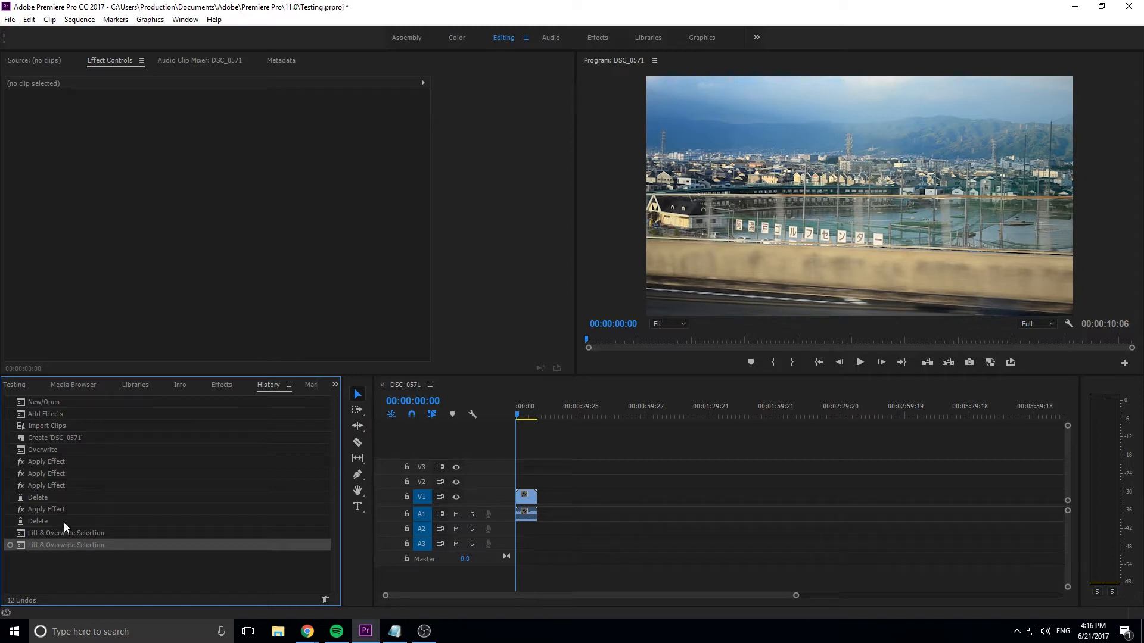
click(525, 415)
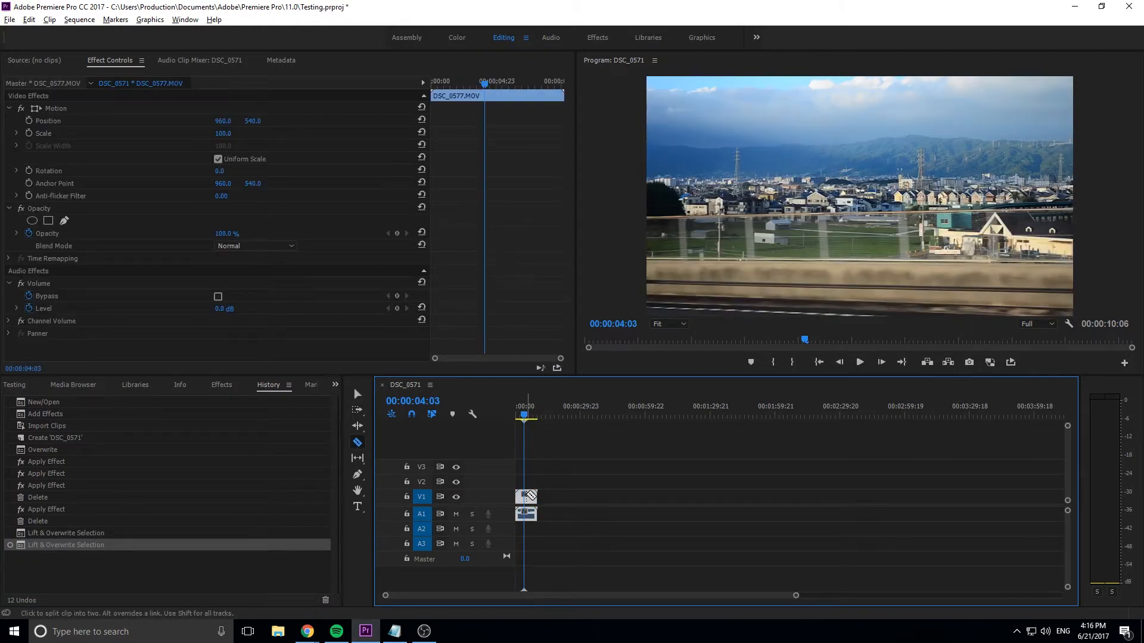
click(524, 503)
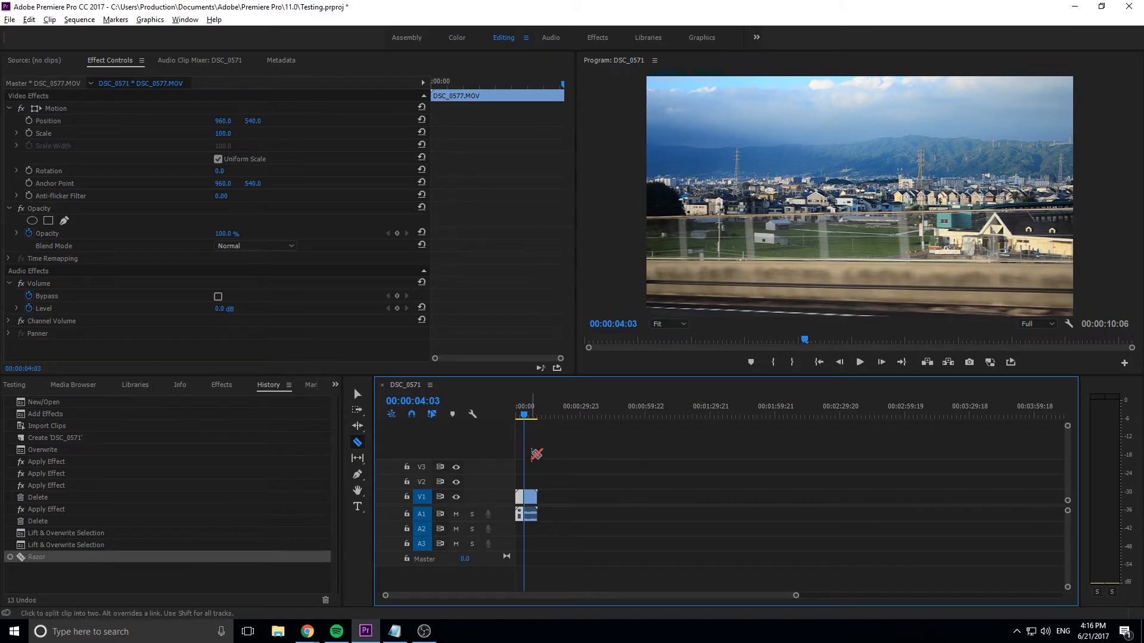
mouse_move(558, 450)
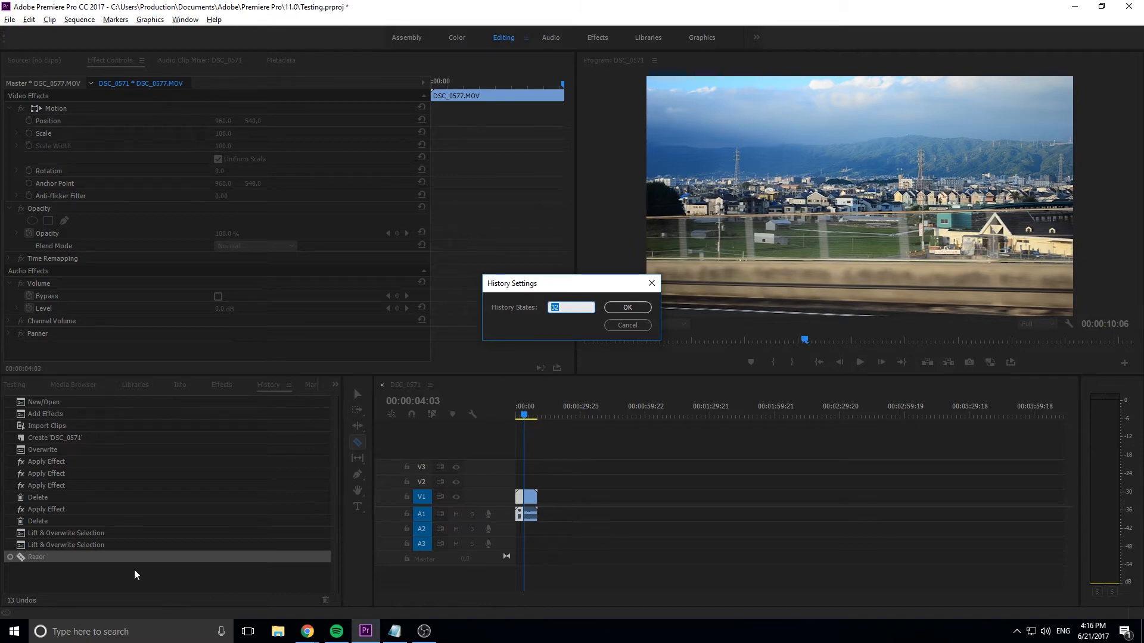
mouse_move(285, 469)
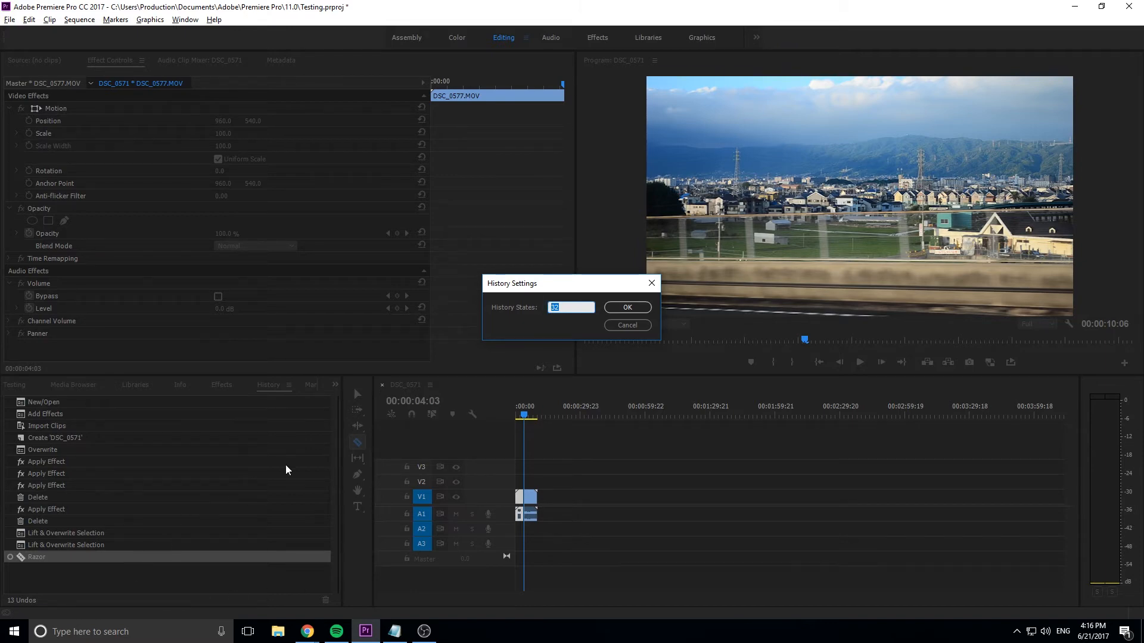
click(626, 308)
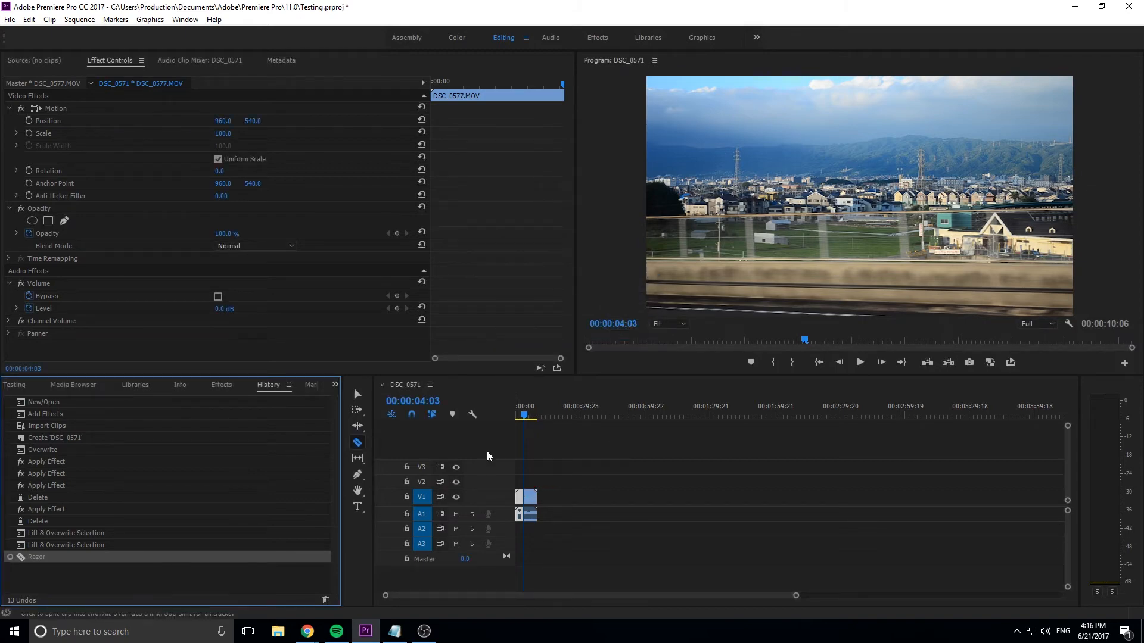
Step: Overwrite five clips onto the timeline, then revert to the second Overwrite state
click(73, 384)
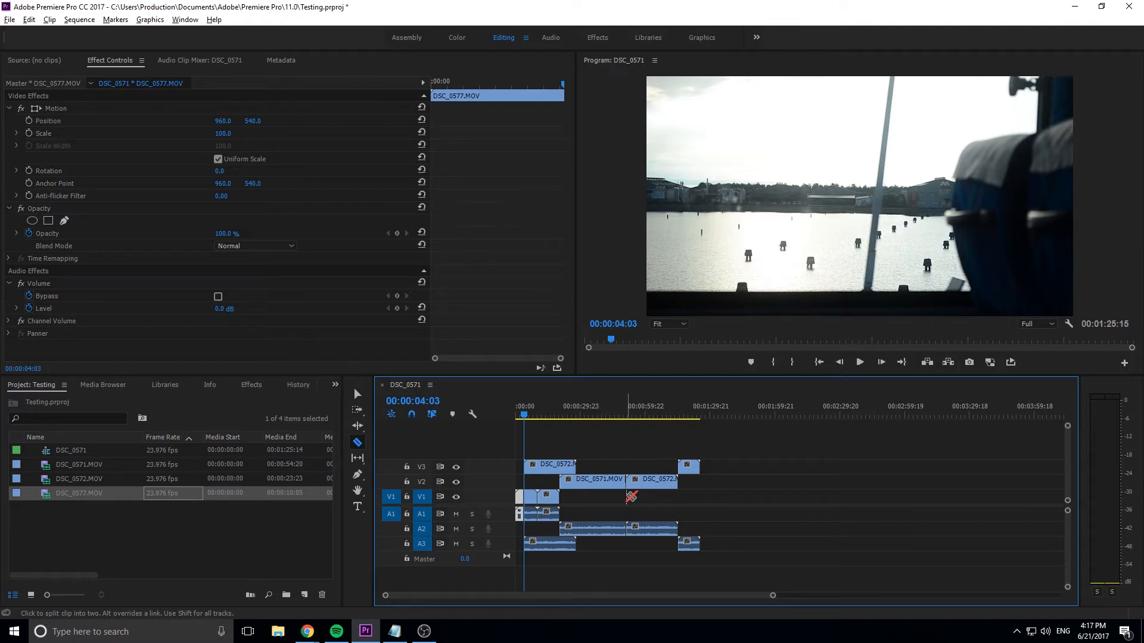
mouse_move(804, 488)
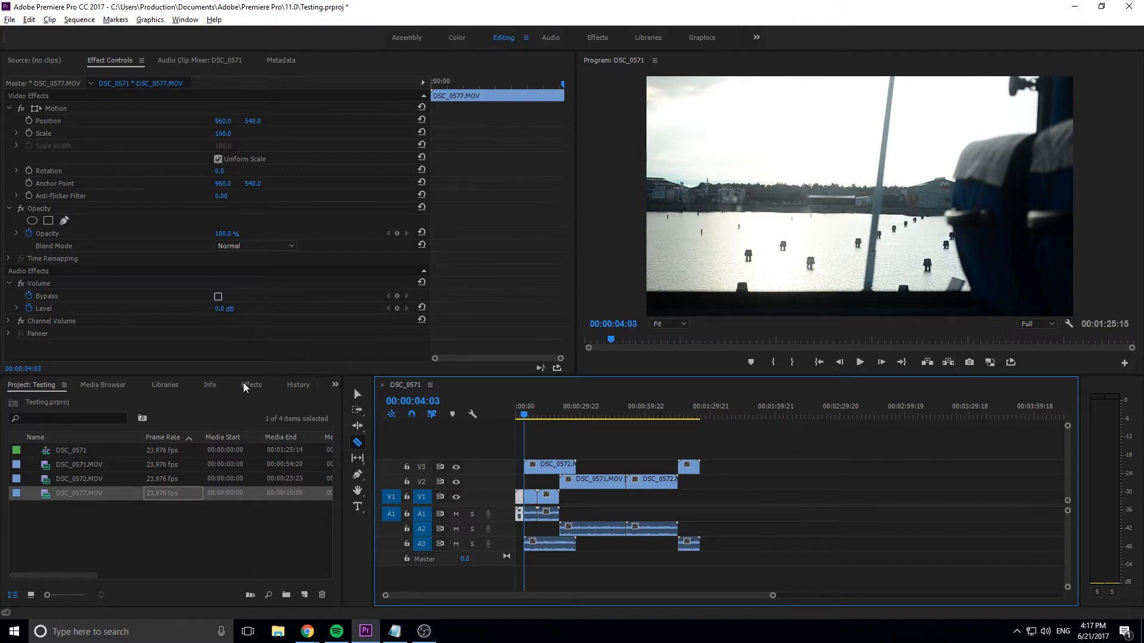
mouse_move(301, 387)
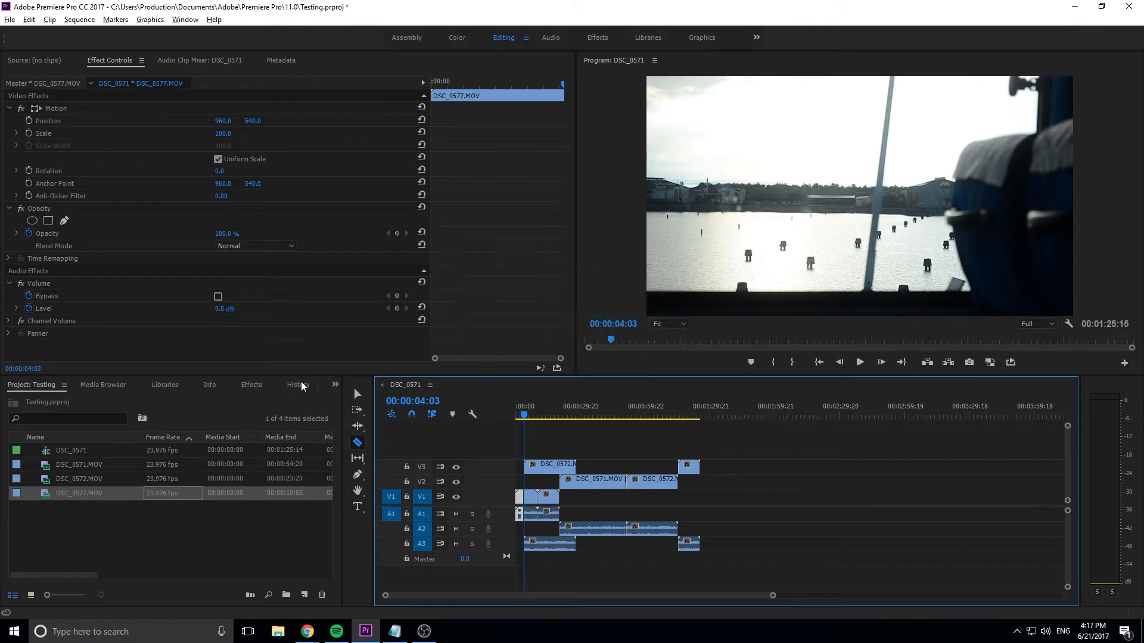
click(298, 385)
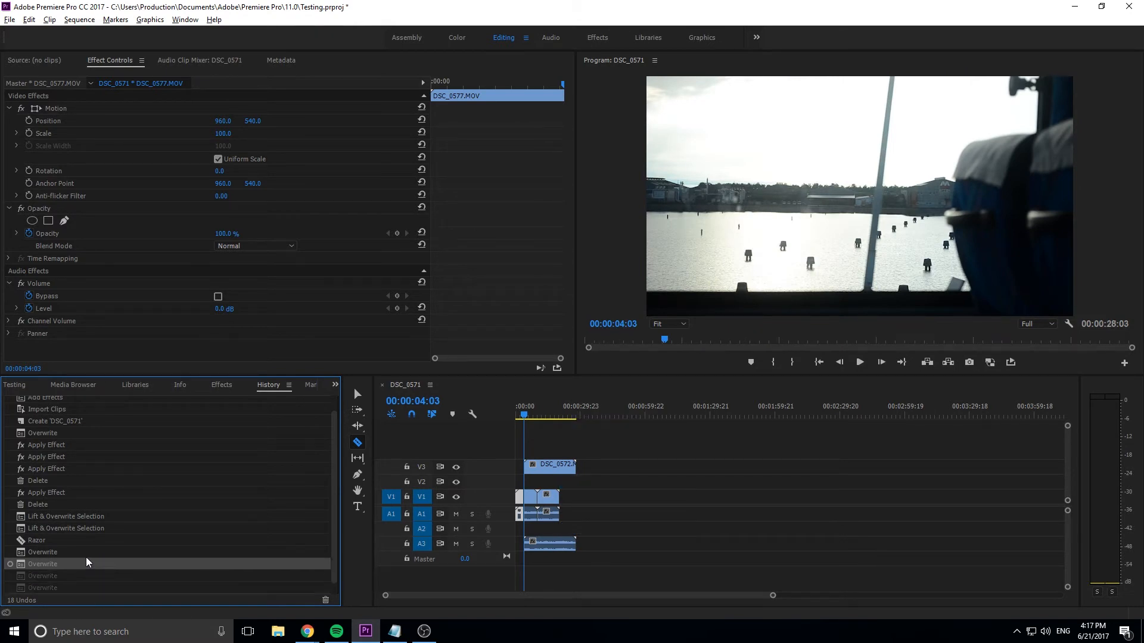
Step: Revert history to the third Apply Effect state, restoring DSC_0572 and DSC_0571.MOV
click(46, 468)
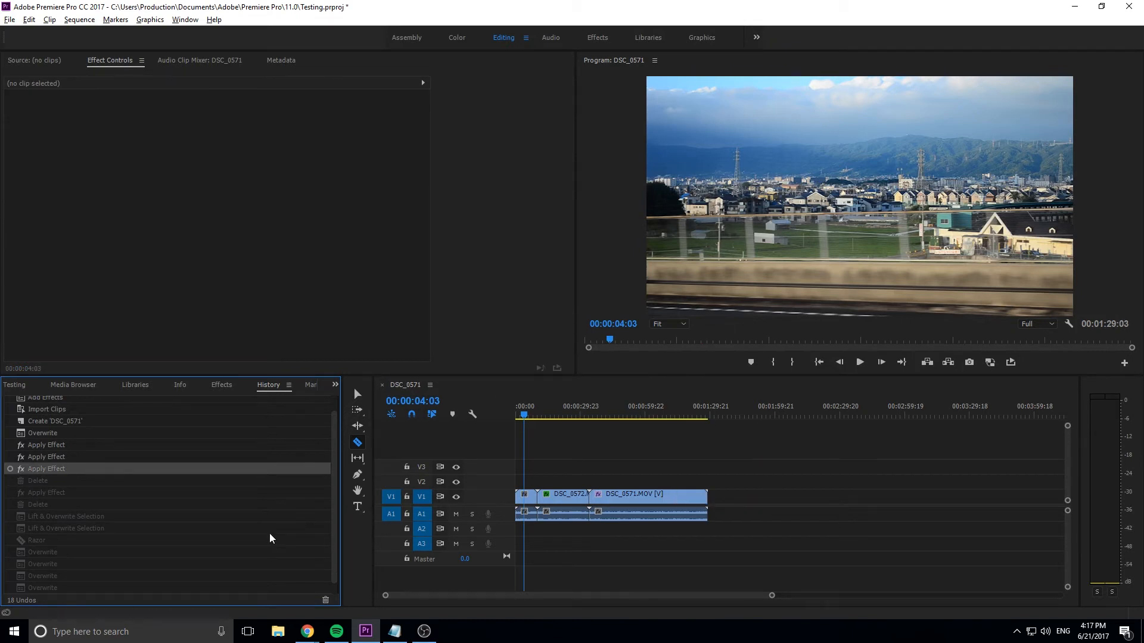
mouse_move(796, 494)
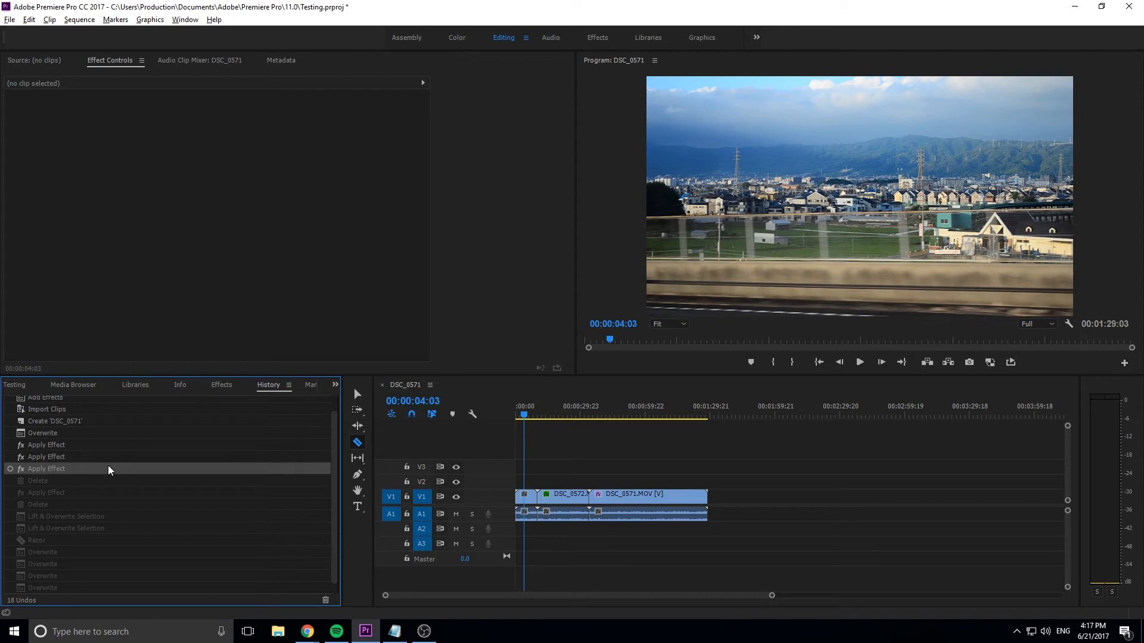
mouse_move(119, 471)
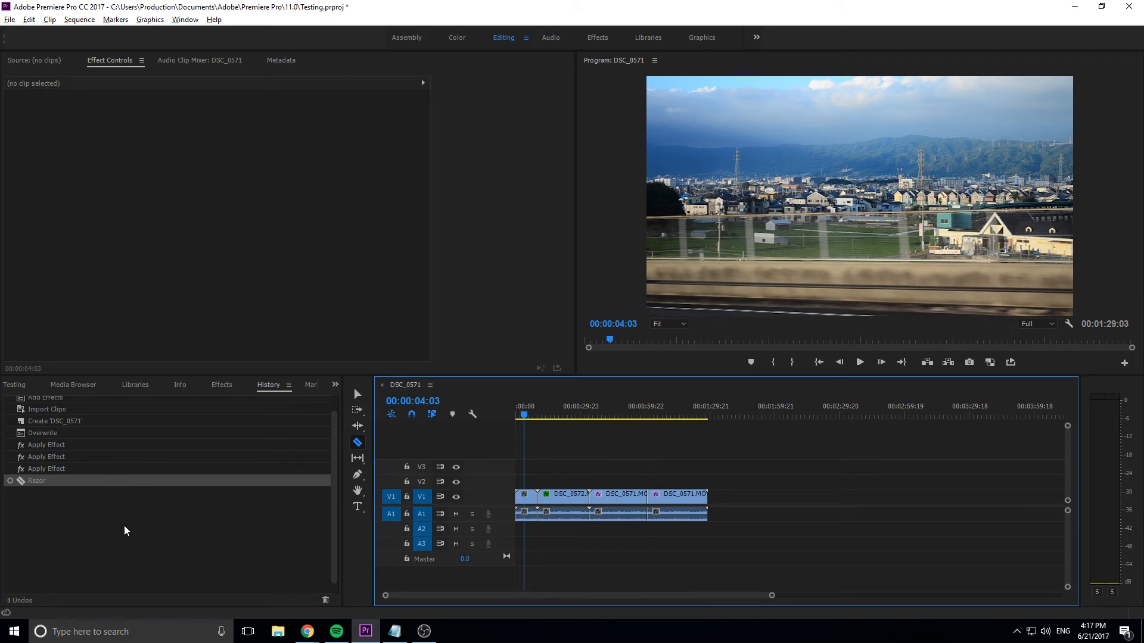
mouse_move(236, 556)
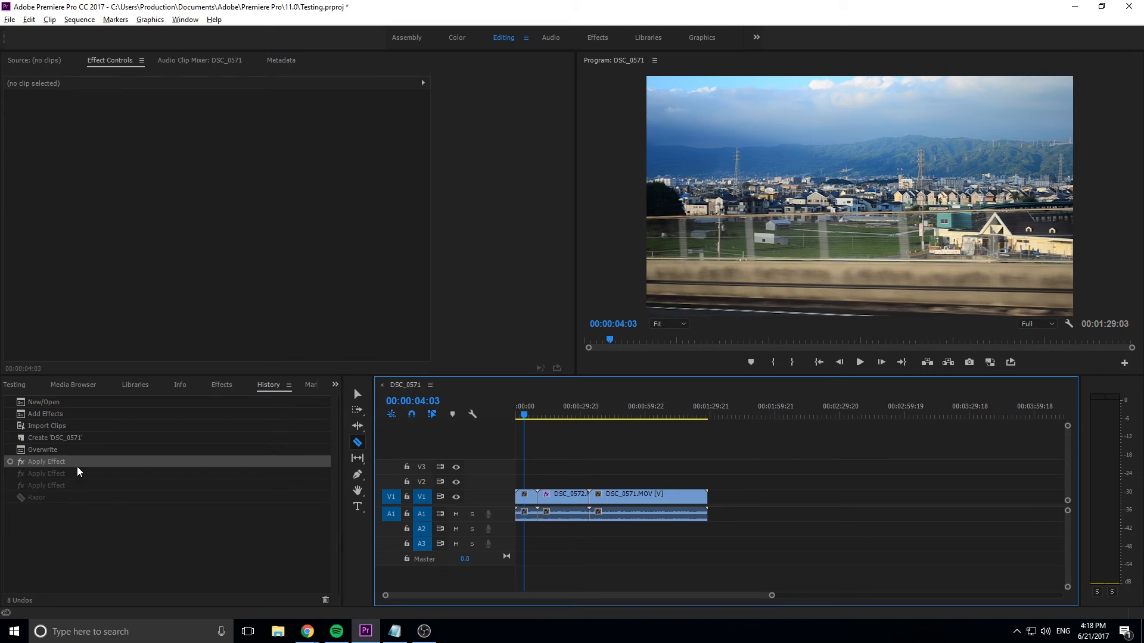
Step: Revert to first Apply Effect, then Import Clips, then forward to second Apply Effect
click(46, 474)
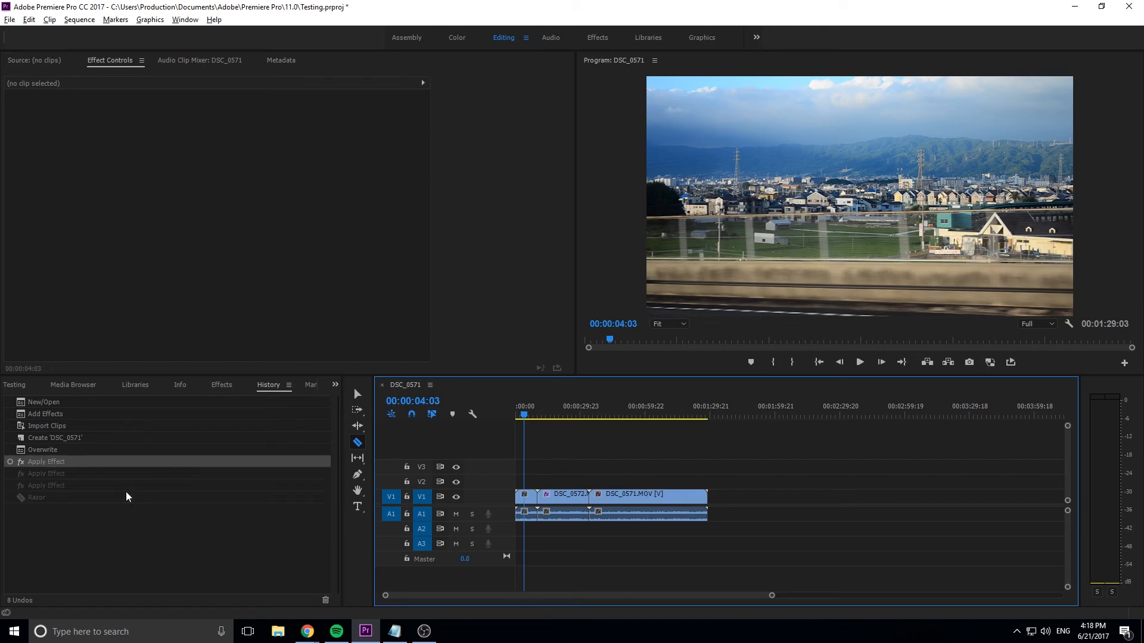
click(46, 426)
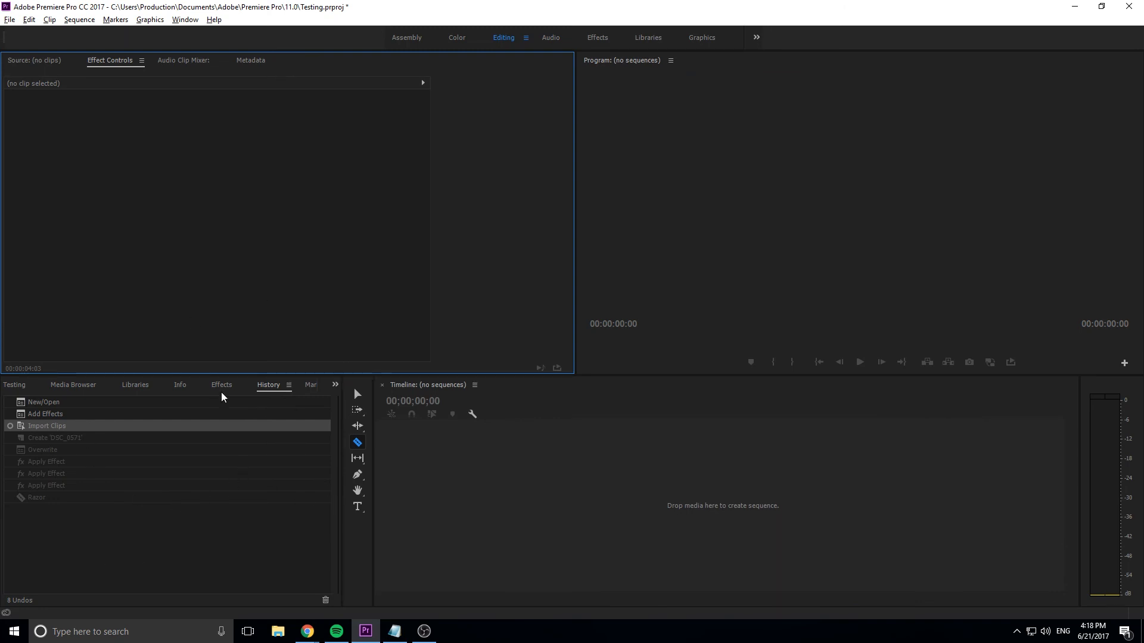
click(46, 474)
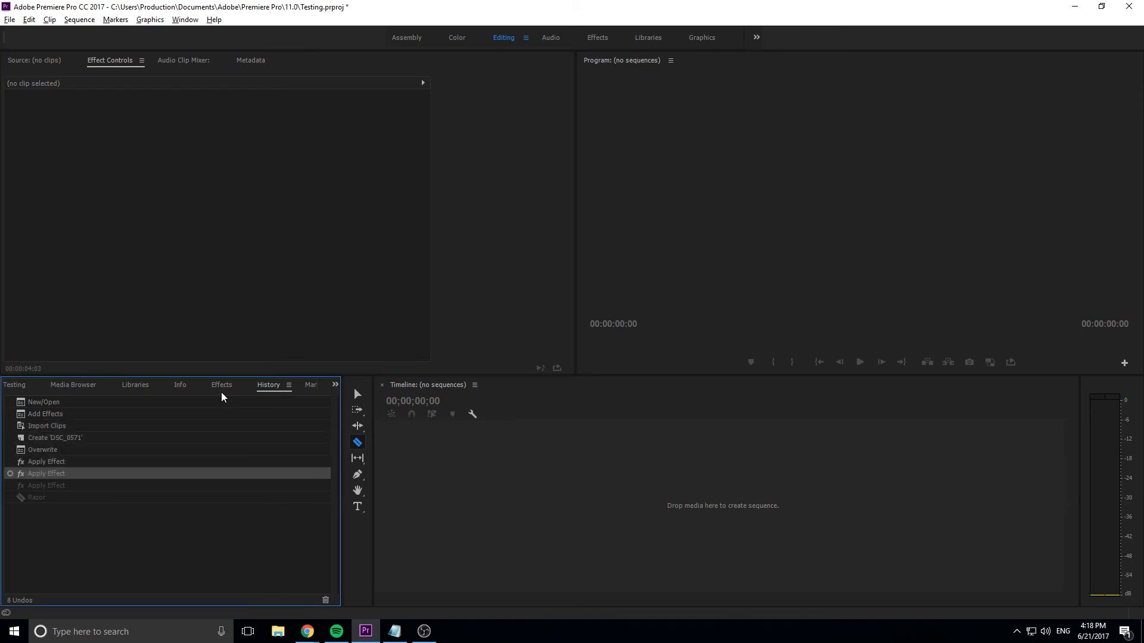